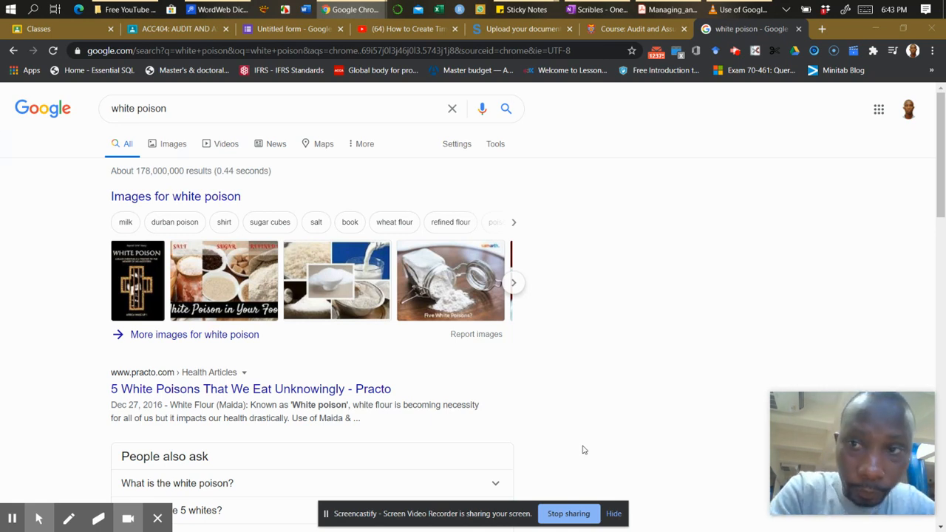
mouse_move(707, 288)
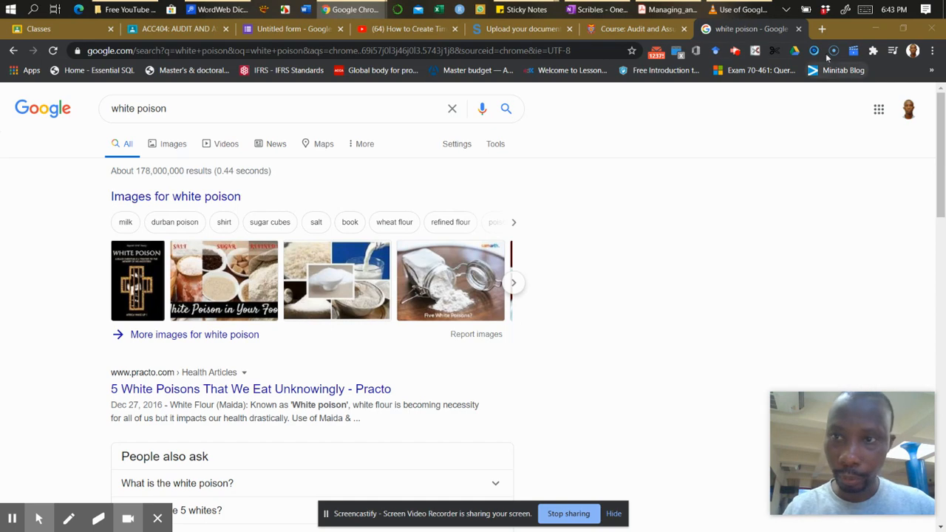
mouse_move(823, 30)
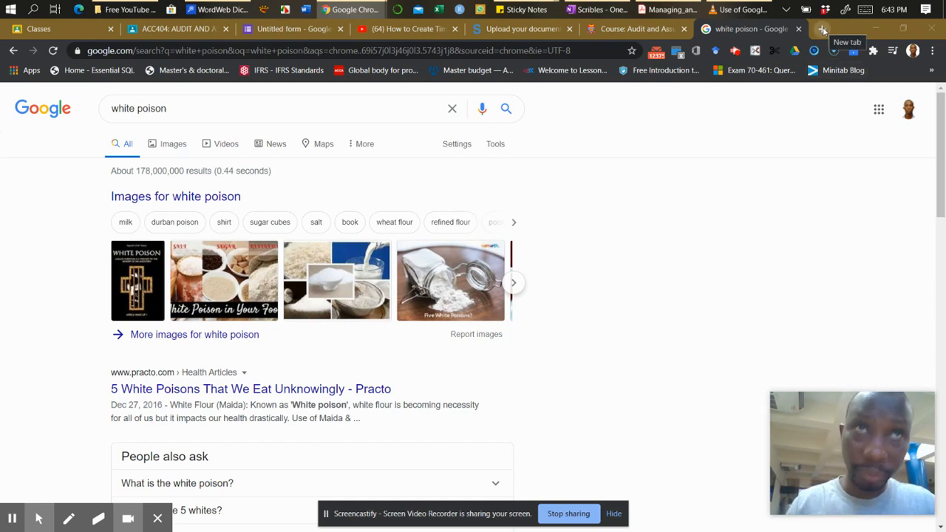
- Open a new blank Chrome tab on the Google start page
click(822, 29)
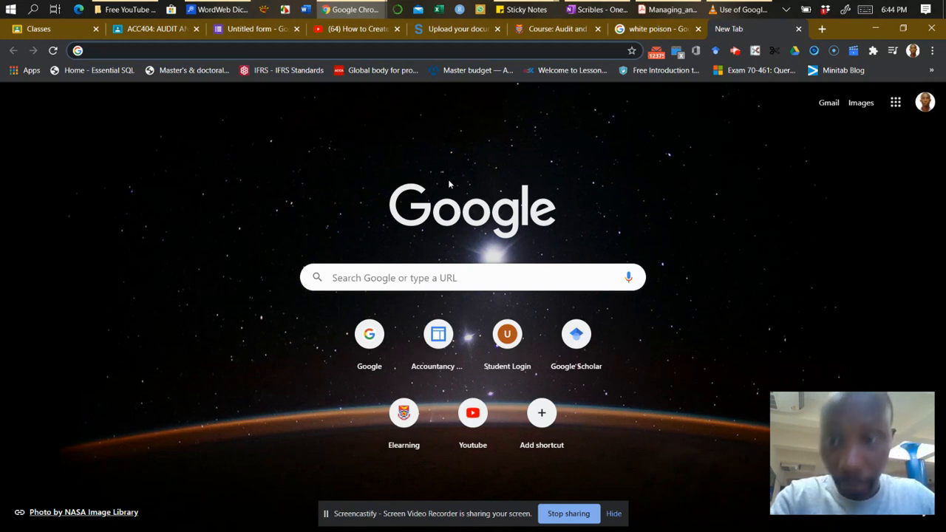
mouse_move(636, 258)
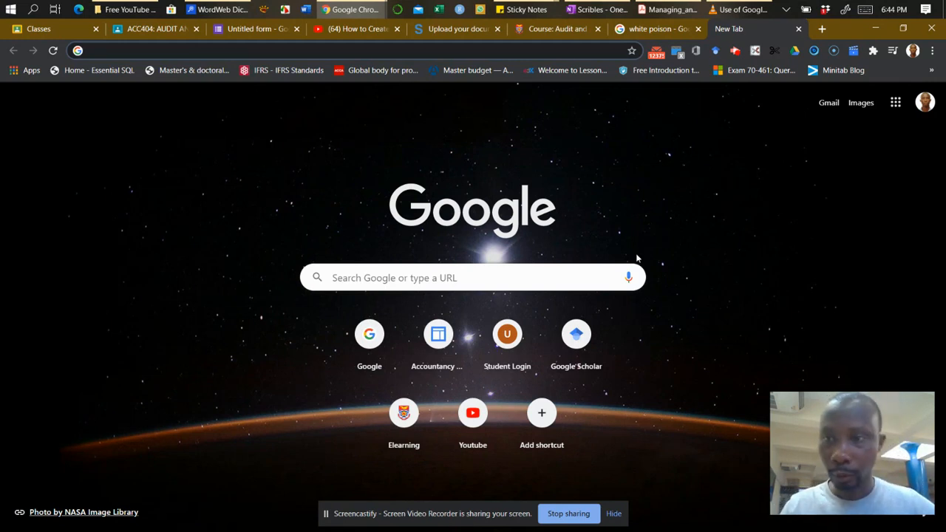
- Go to the Gmail inbox from the Google start page
click(828, 102)
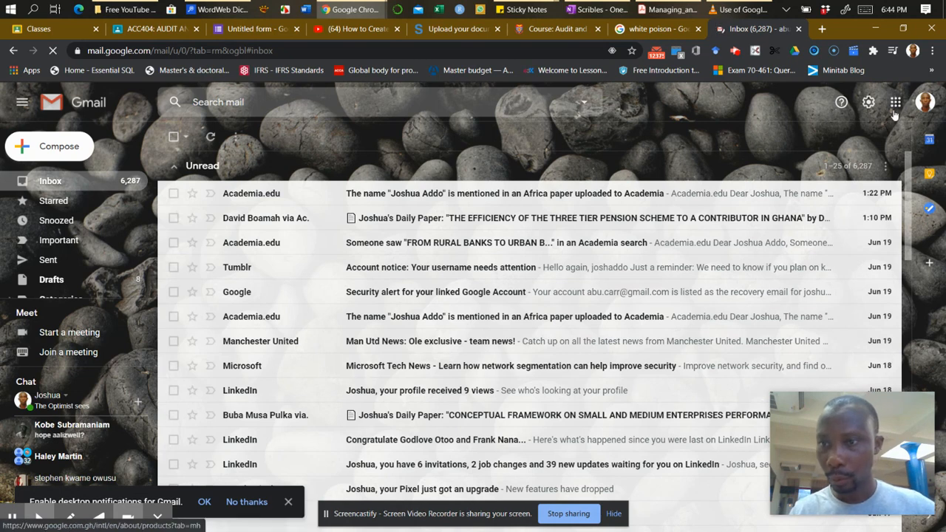
mouse_move(895, 102)
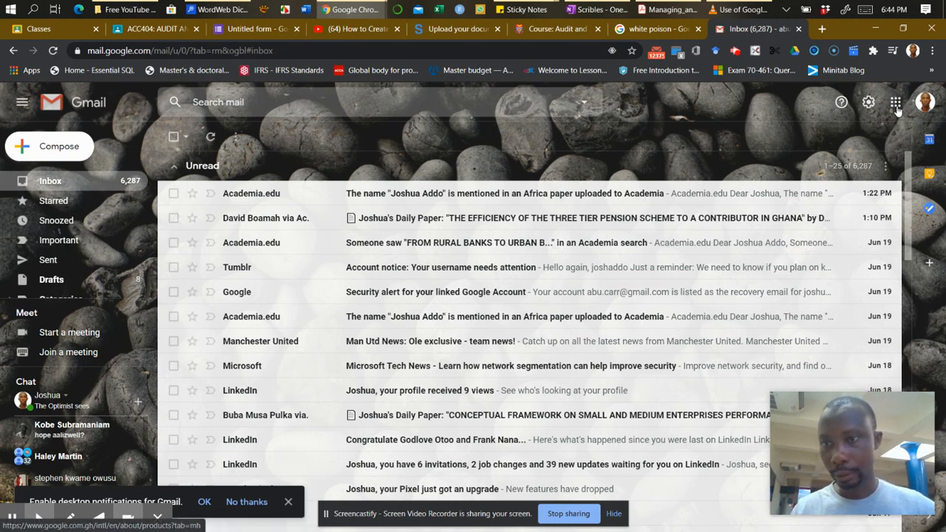
mouse_move(895, 102)
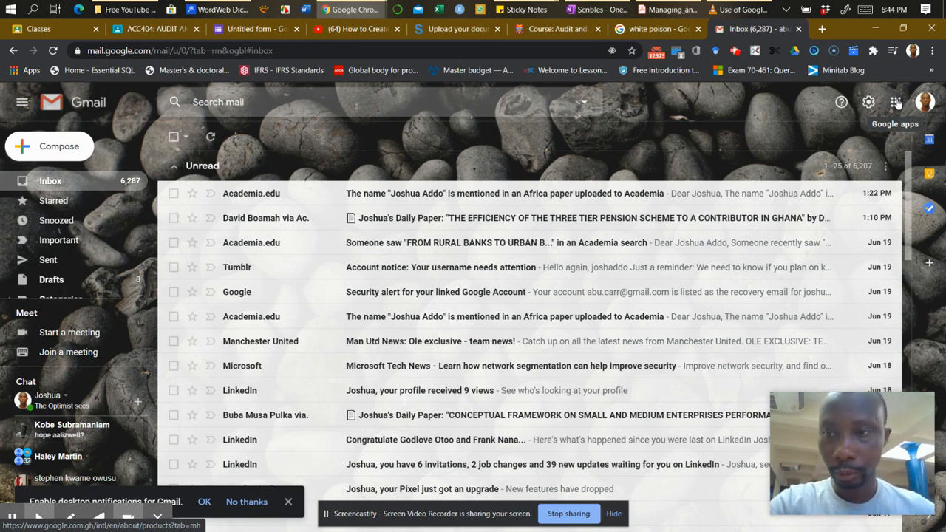
- Open the Google apps launcher and scroll down to Classroom
click(895, 102)
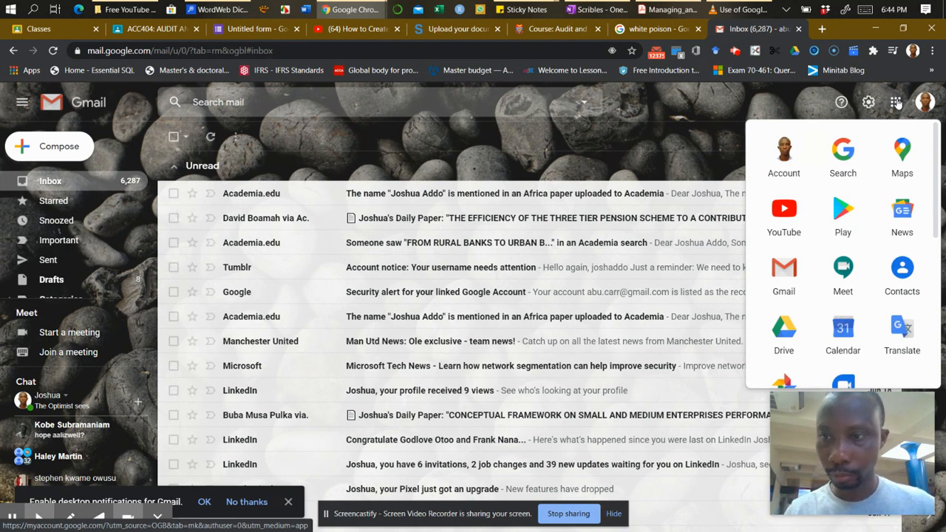
scroll(down, 3)
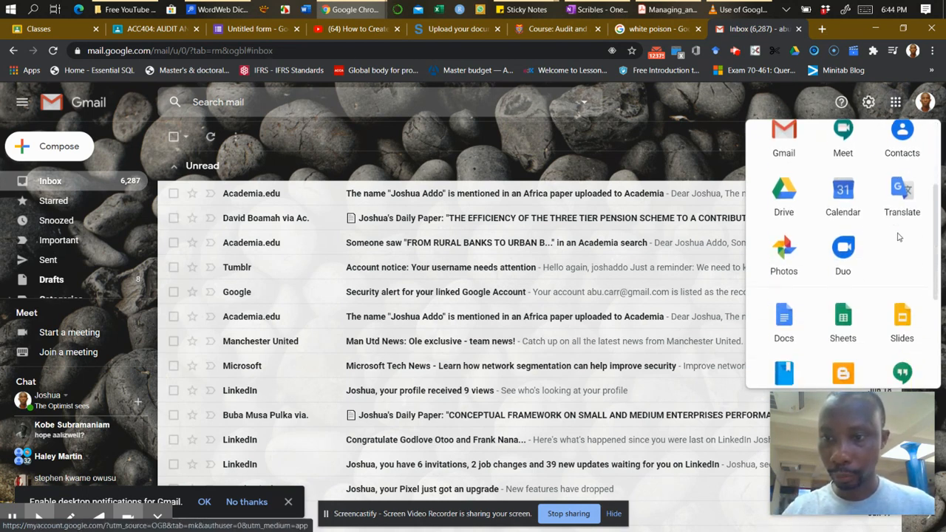
scroll(down, 3)
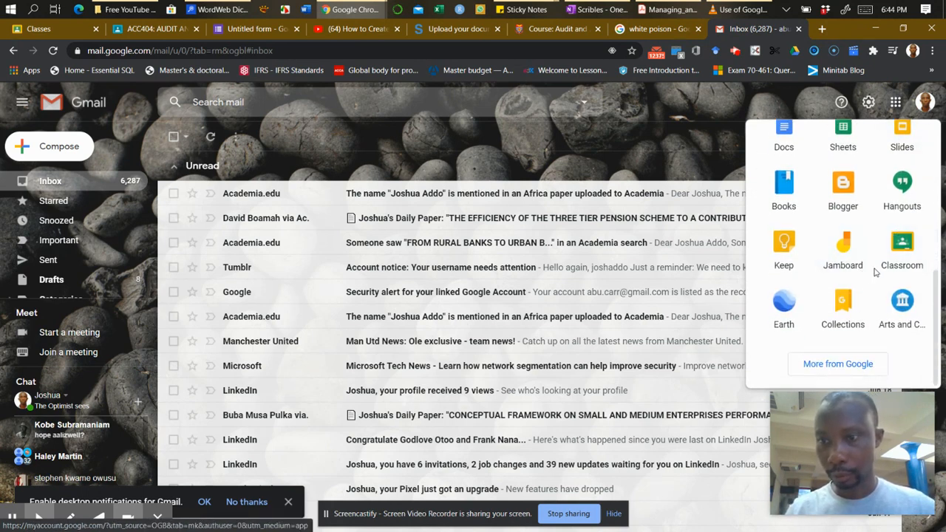
mouse_move(901, 247)
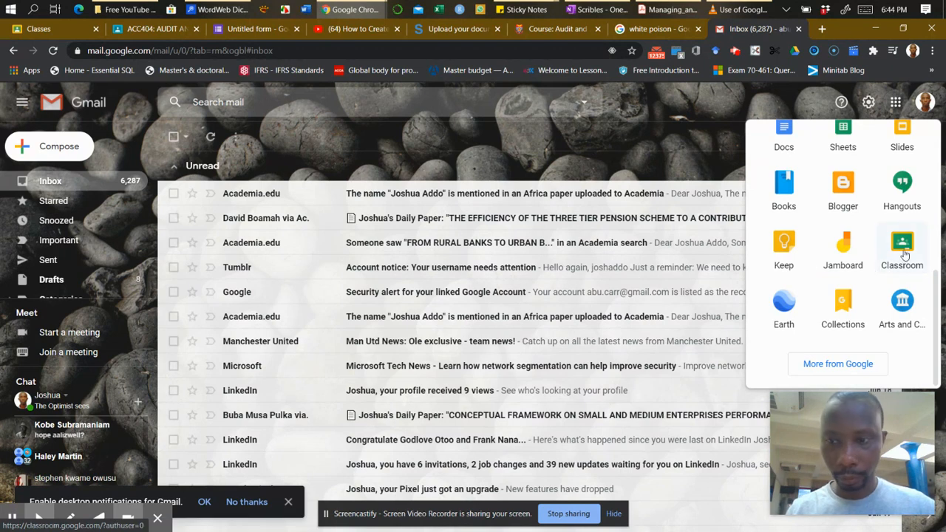
- Launch Google Classroom from the apps launcher, showing an empty home page
click(902, 243)
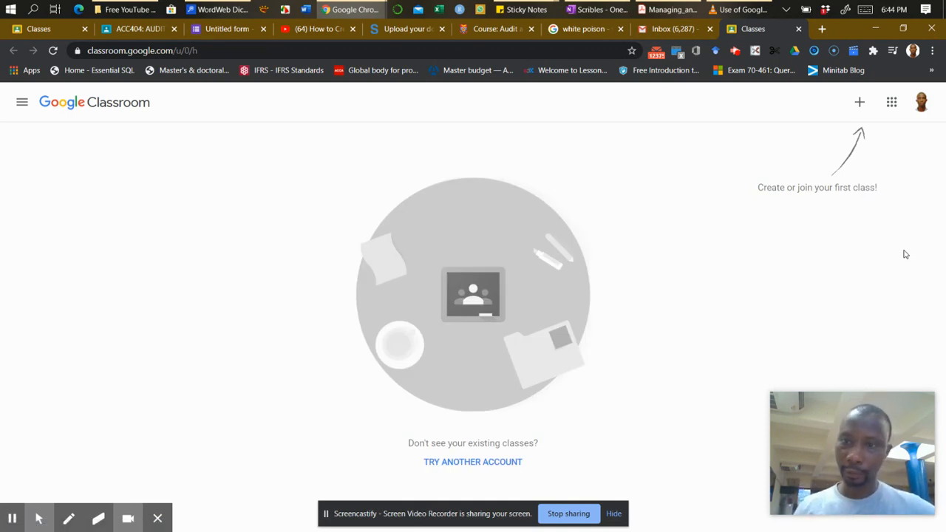
mouse_move(860, 102)
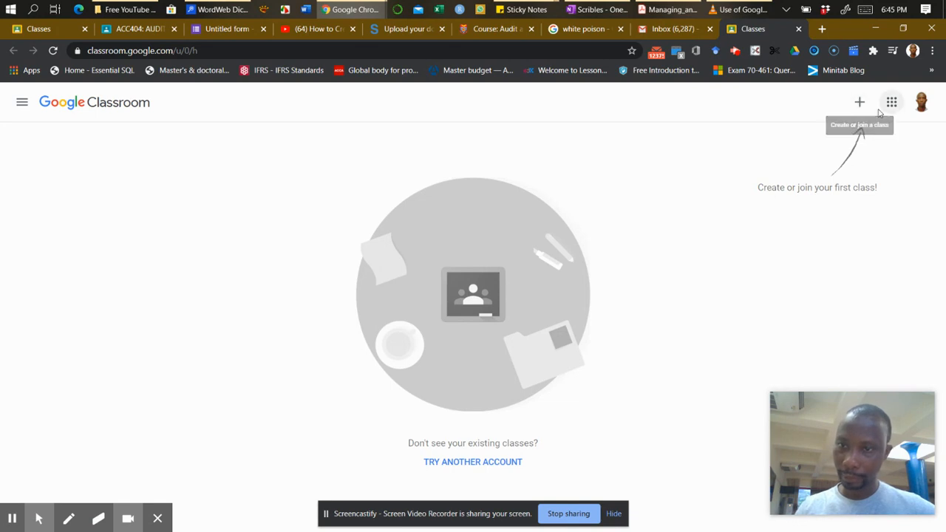
mouse_move(764, 190)
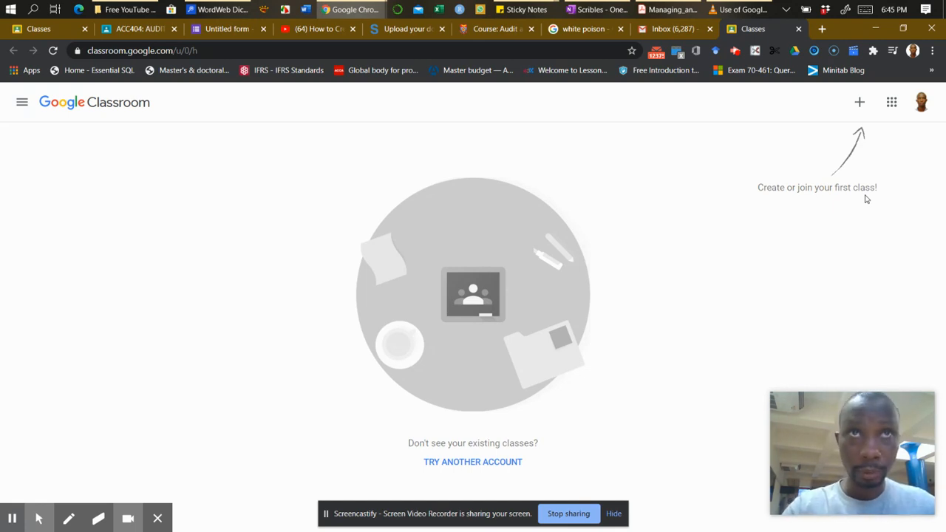
mouse_move(872, 126)
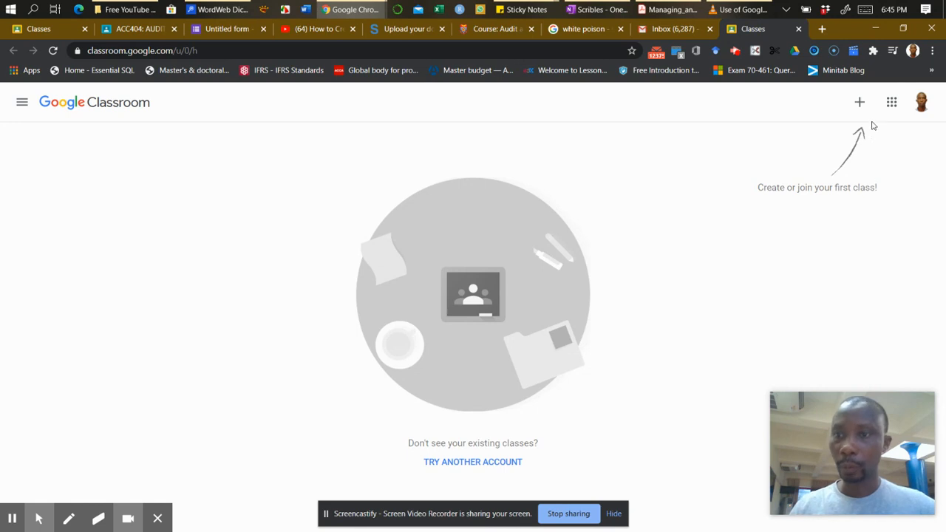
- Show the Join class dialog, then switch to the open ACC404 class tab
click(859, 102)
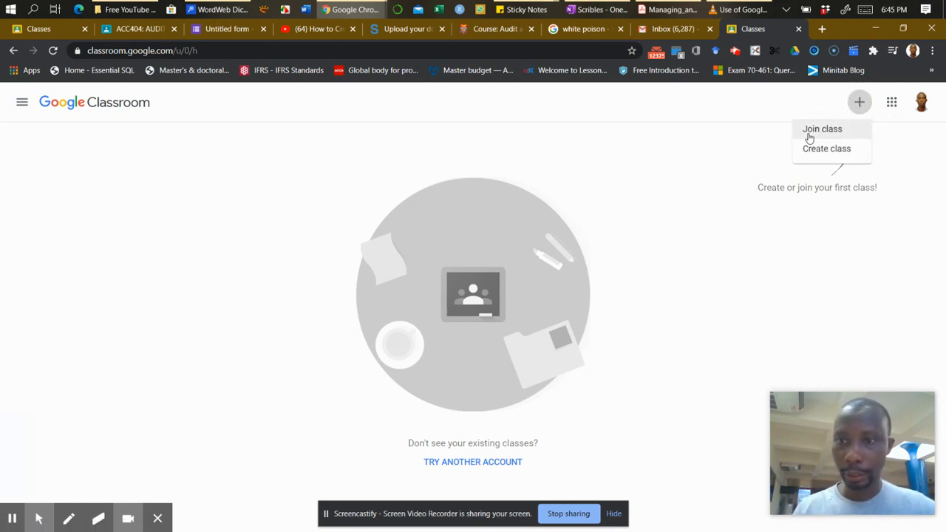
mouse_move(826, 151)
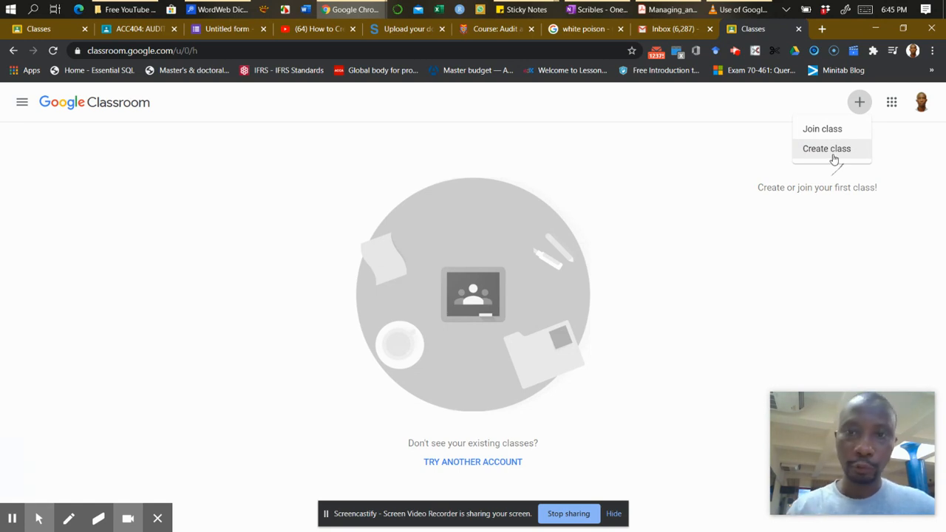
mouse_move(822, 129)
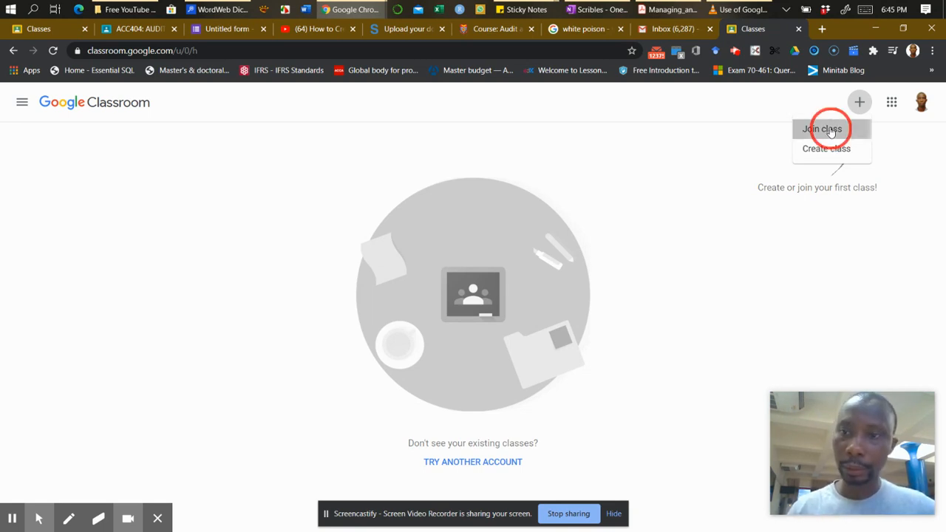
click(821, 129)
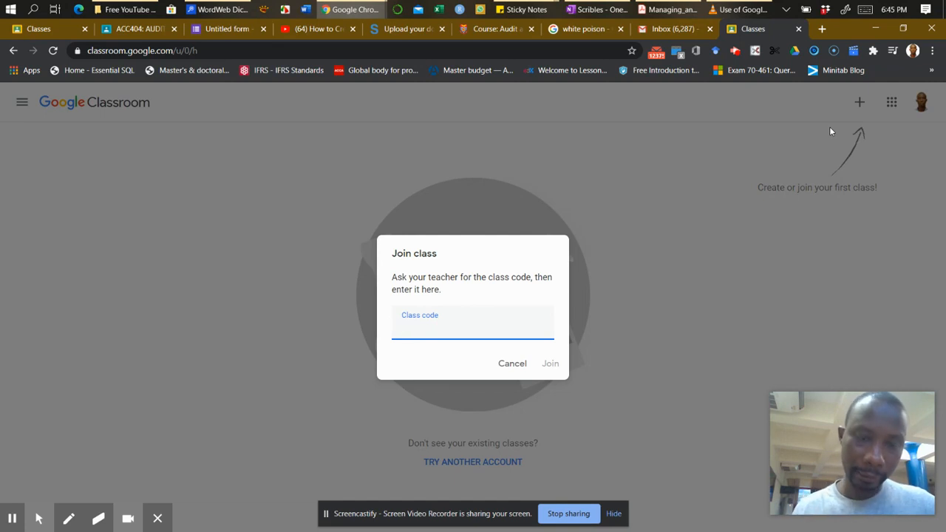
click(136, 29)
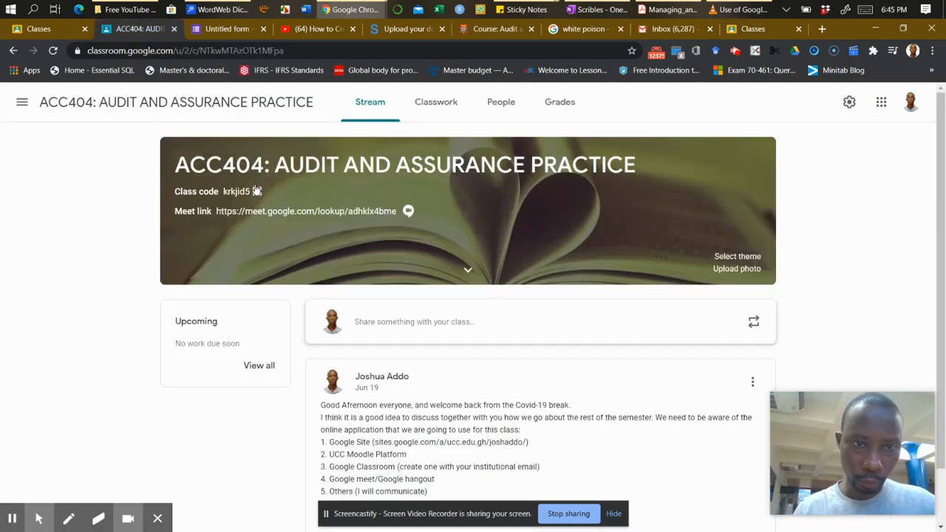
- Enlarge the ACC404 class code krkjid5 for display
click(256, 190)
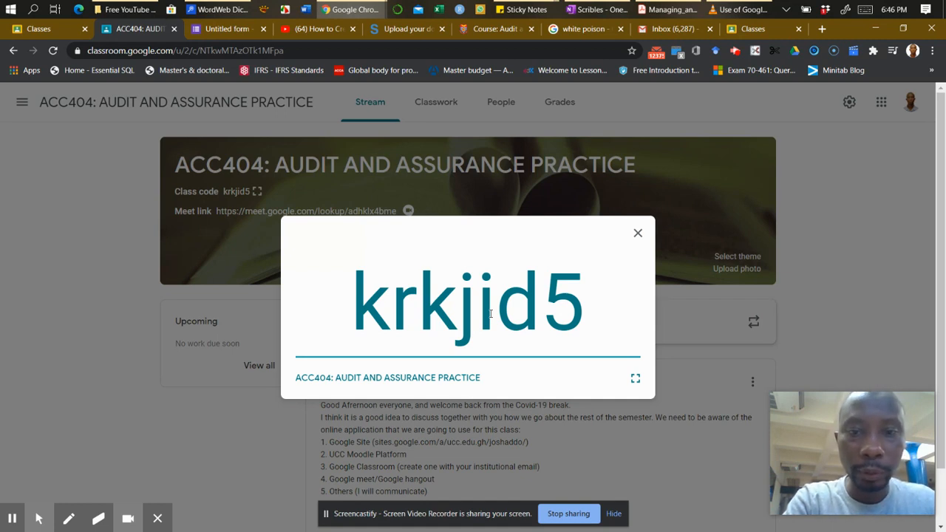
mouse_move(516, 306)
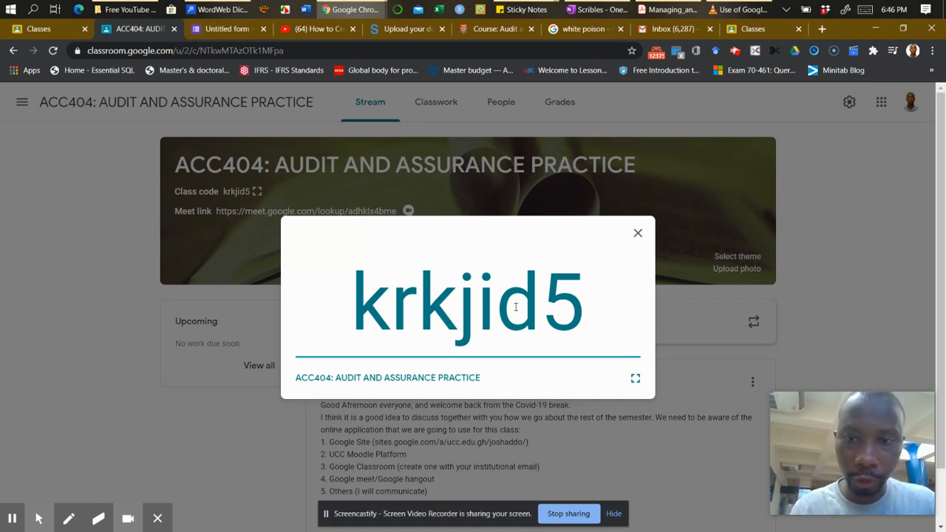
mouse_move(637, 235)
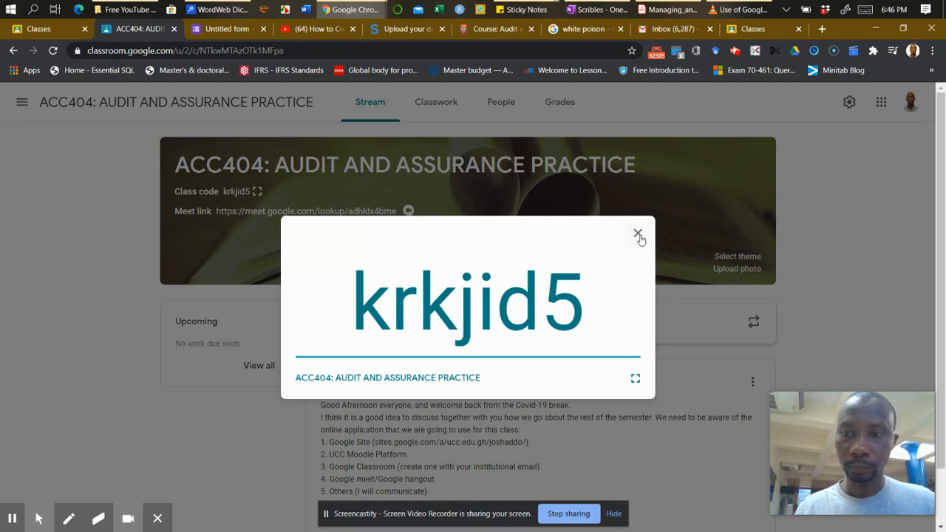